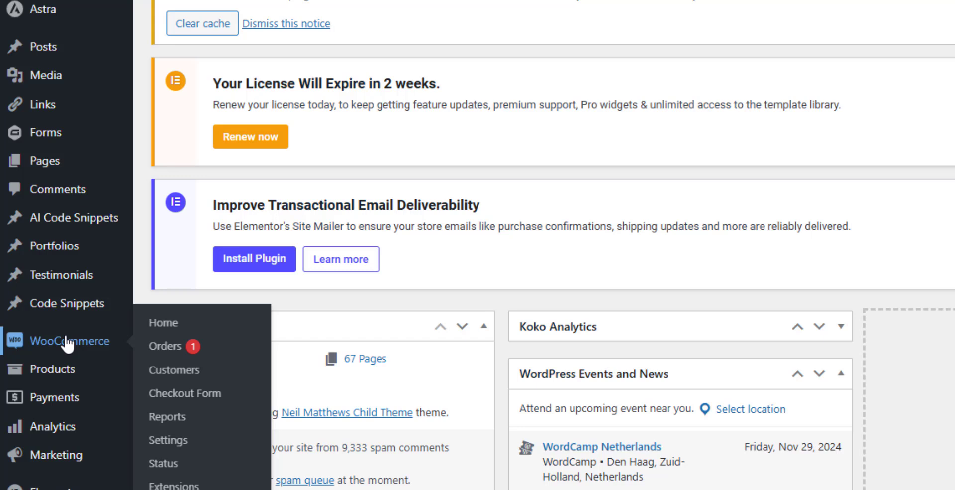
pyautogui.moveTo(94, 351)
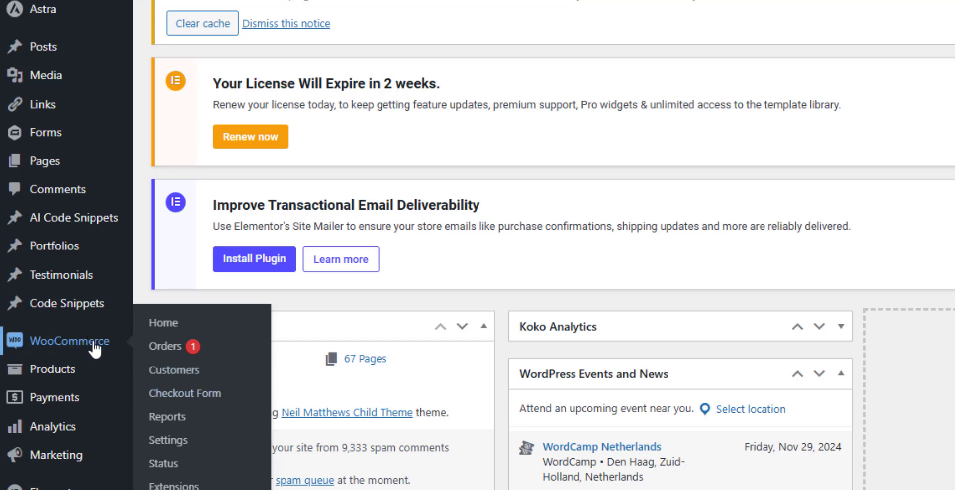
pyautogui.moveTo(167, 439)
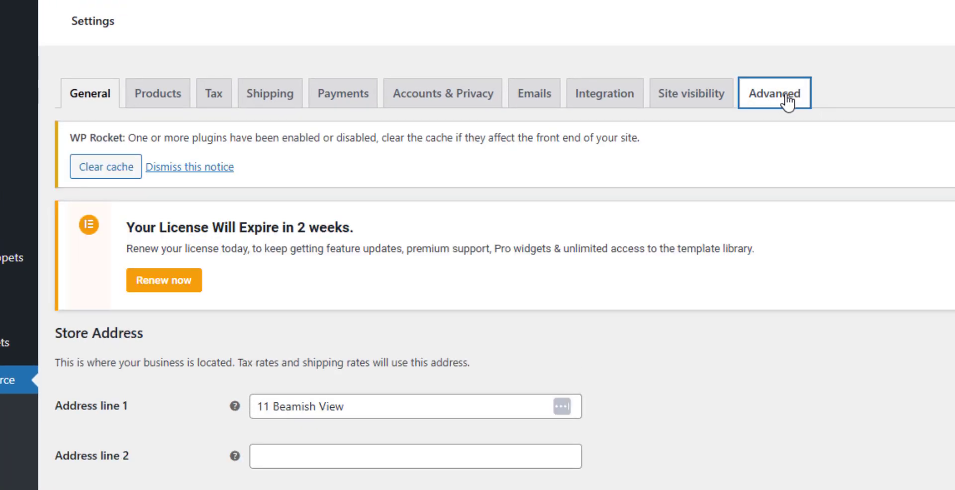
# Show the Advanced settings' Webhooks list with the active Send Order To Zapier webhook.
pyautogui.click(774, 92)
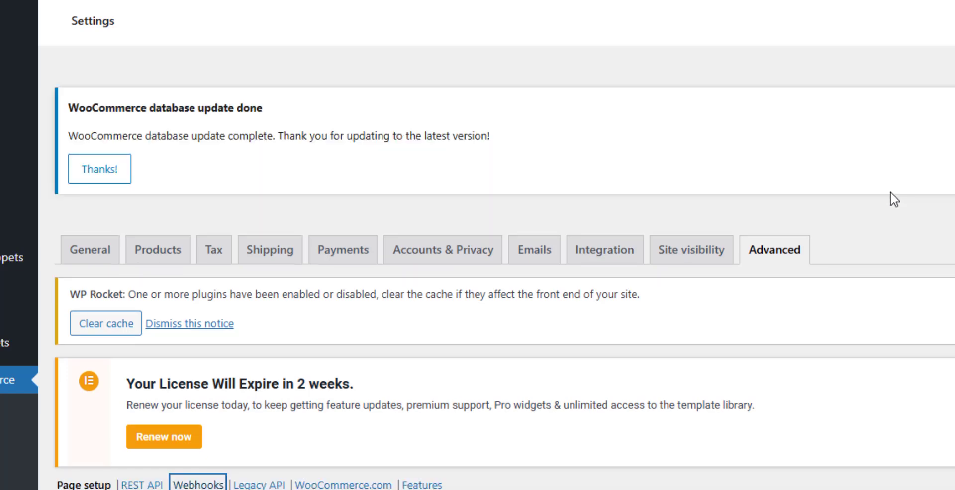
pyautogui.scroll(-3)
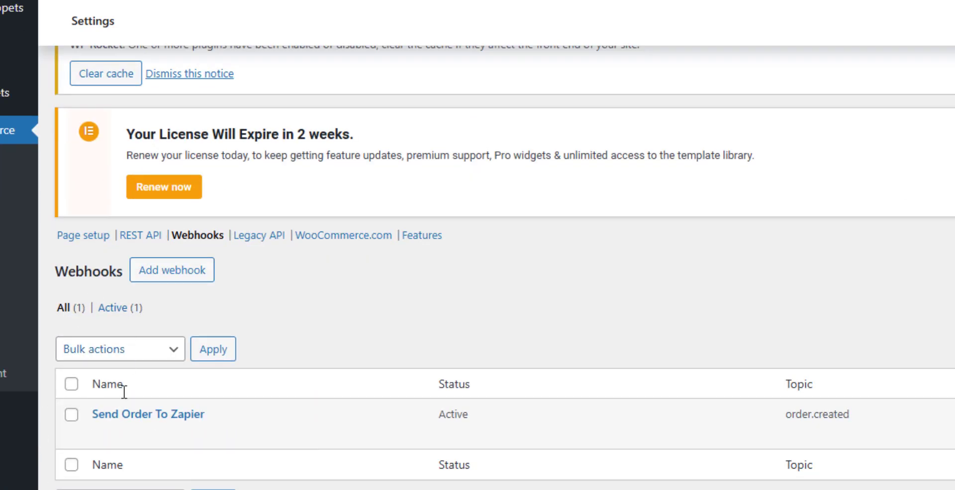
pyautogui.moveTo(147, 414)
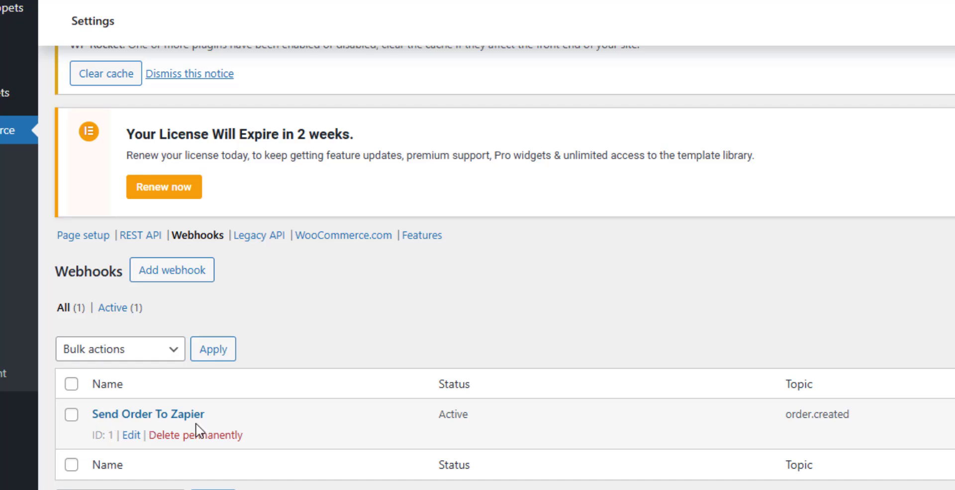
pyautogui.moveTo(132, 445)
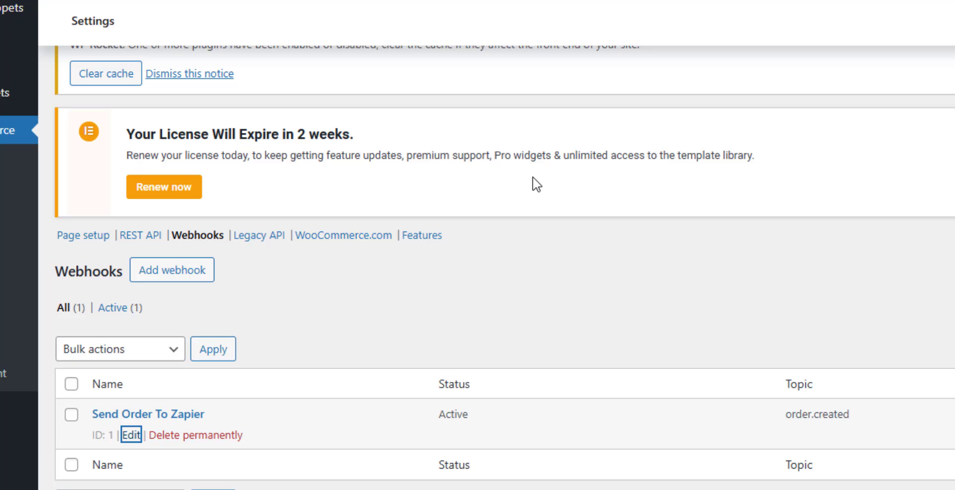
# Edit Send Order To Zapier: keep topic Order created and select the Zapier catch-hook delivery URL.
pyautogui.click(131, 434)
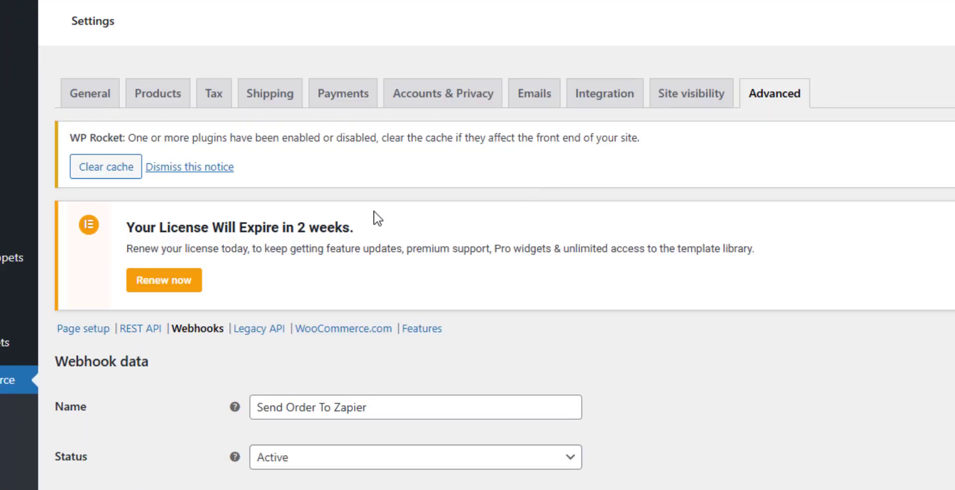
pyautogui.scroll(-3)
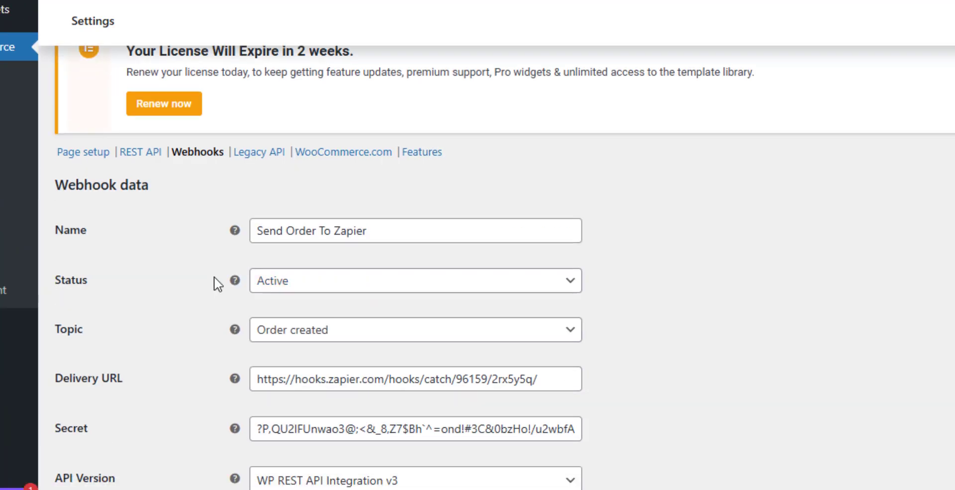
pyautogui.click(415, 279)
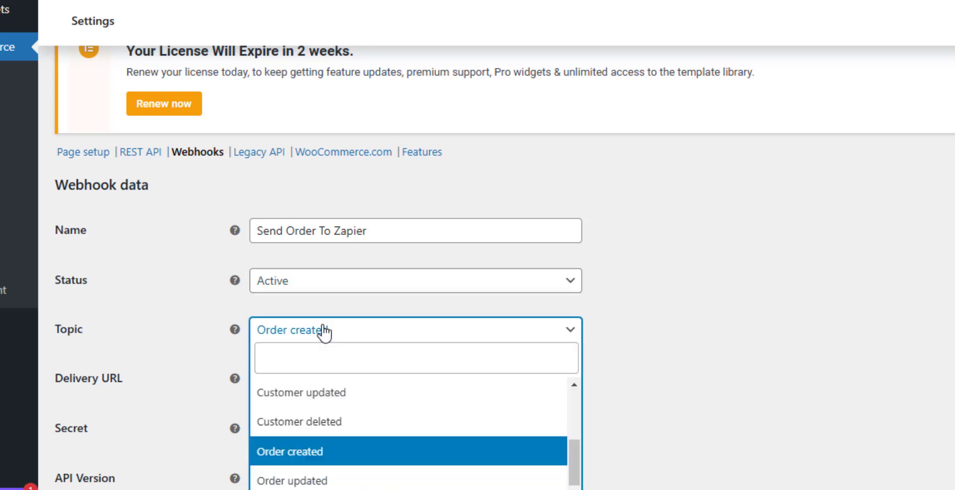
pyautogui.moveTo(429, 421)
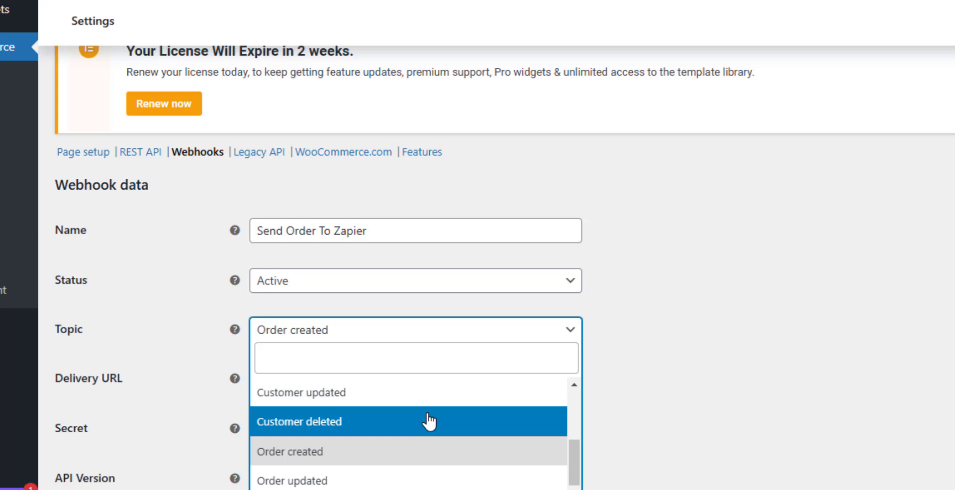
pyautogui.moveTo(398, 419)
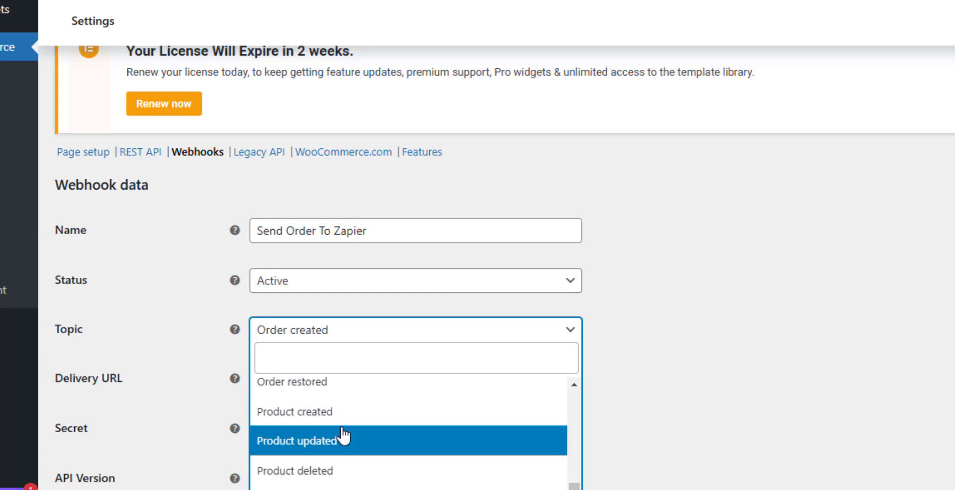
pyautogui.moveTo(391, 477)
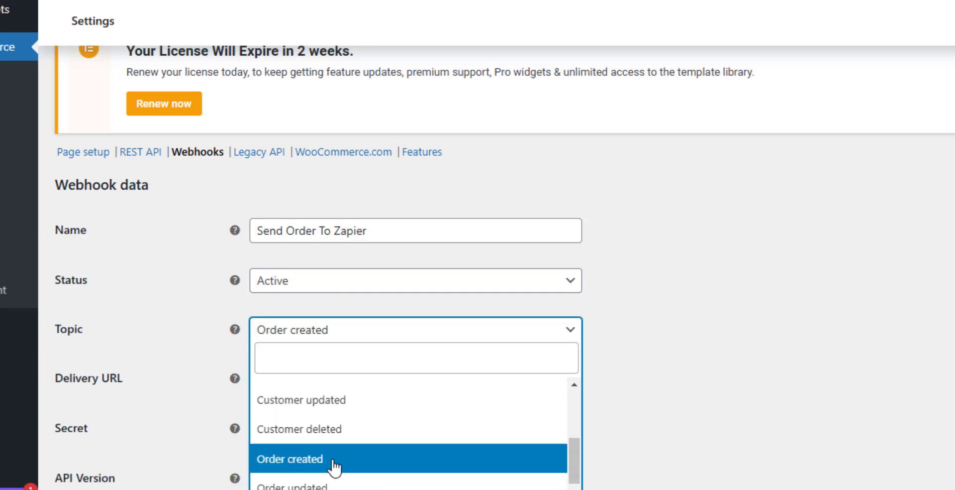
pyautogui.click(290, 459)
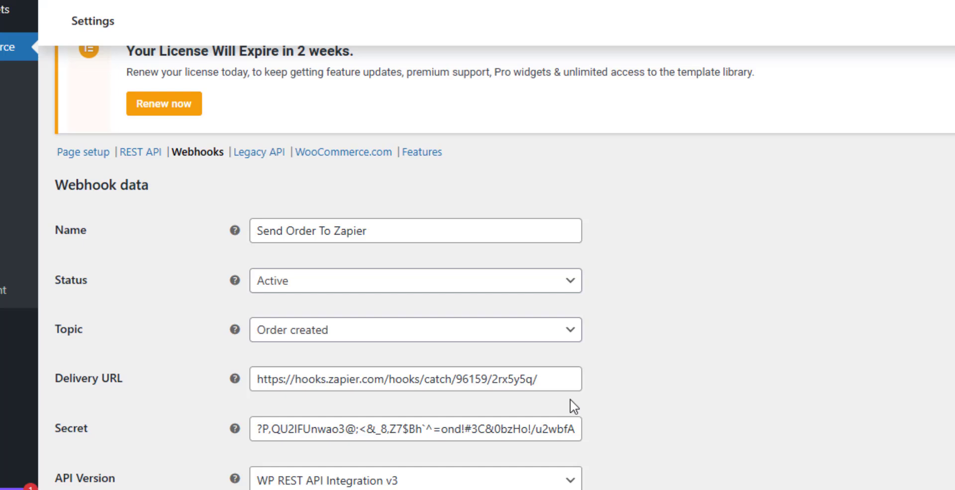
pyautogui.tripleClick(414, 377)
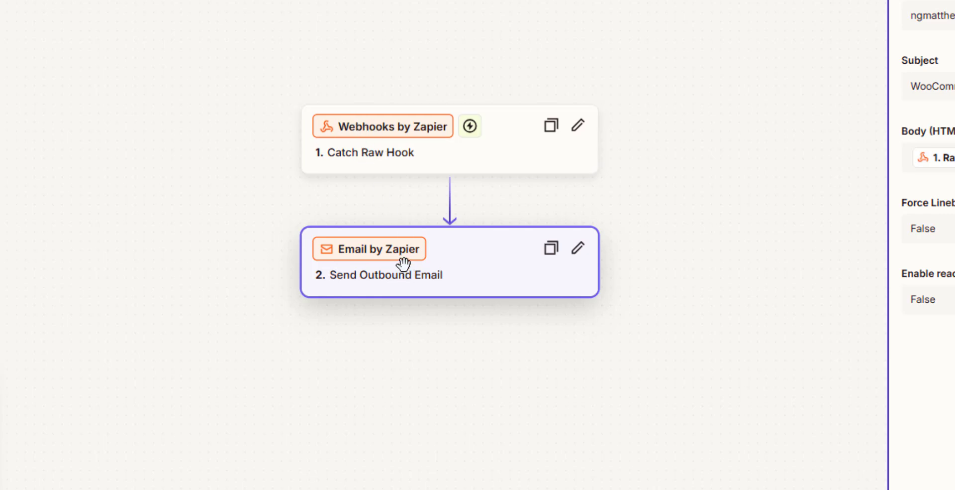
pyautogui.moveTo(378, 439)
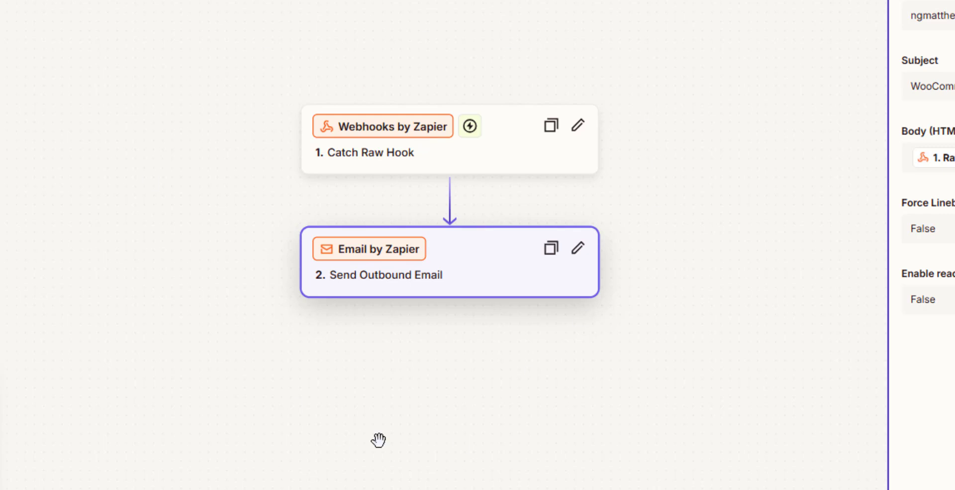
pyautogui.moveTo(344, 280)
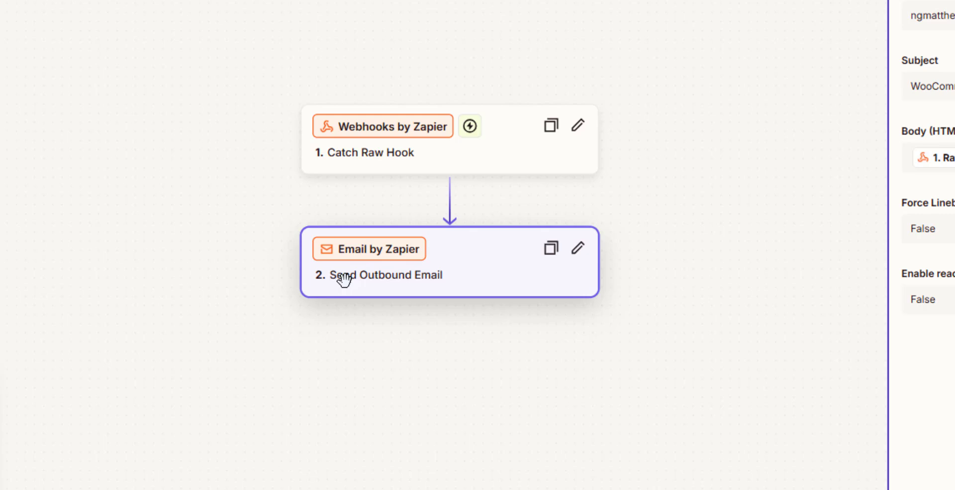
pyautogui.moveTo(378, 253)
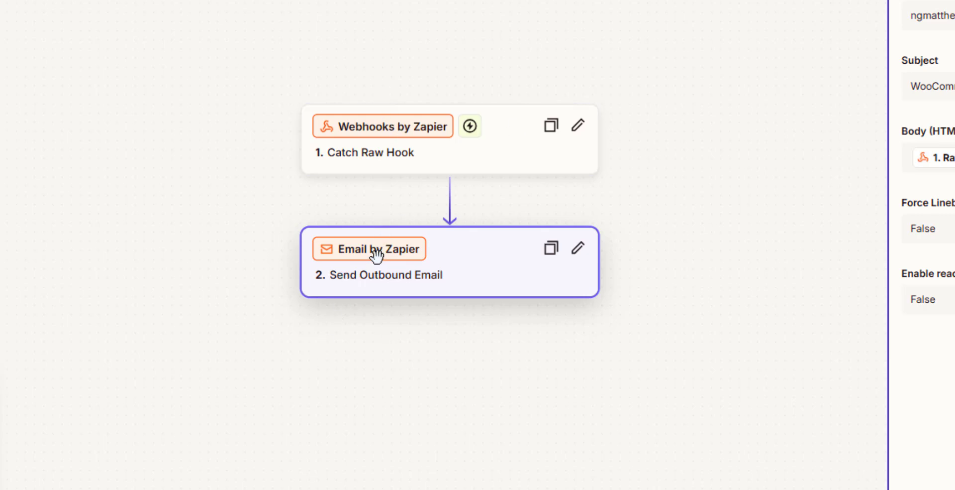
pyautogui.moveTo(375, 250)
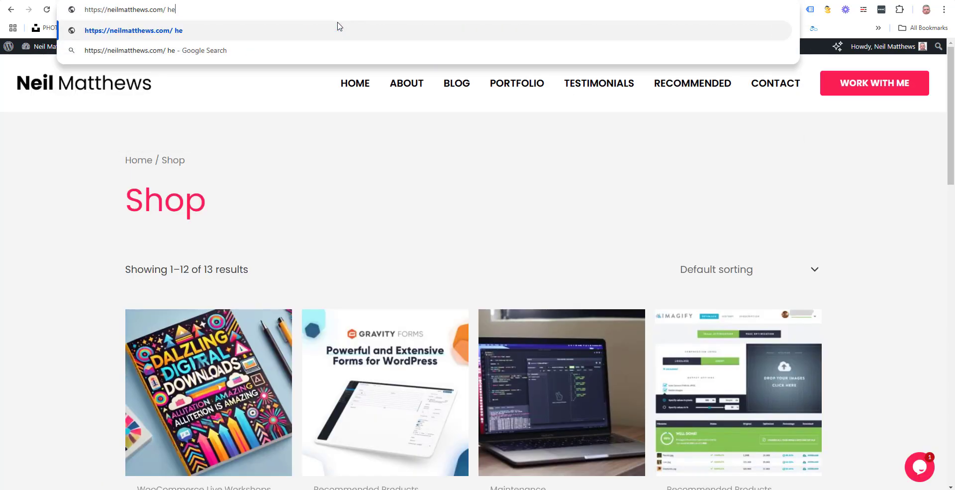
# Place a checkout test order with the saved Visa ending 4242 (02/25), producing order 29843.
pyautogui.write('ch')
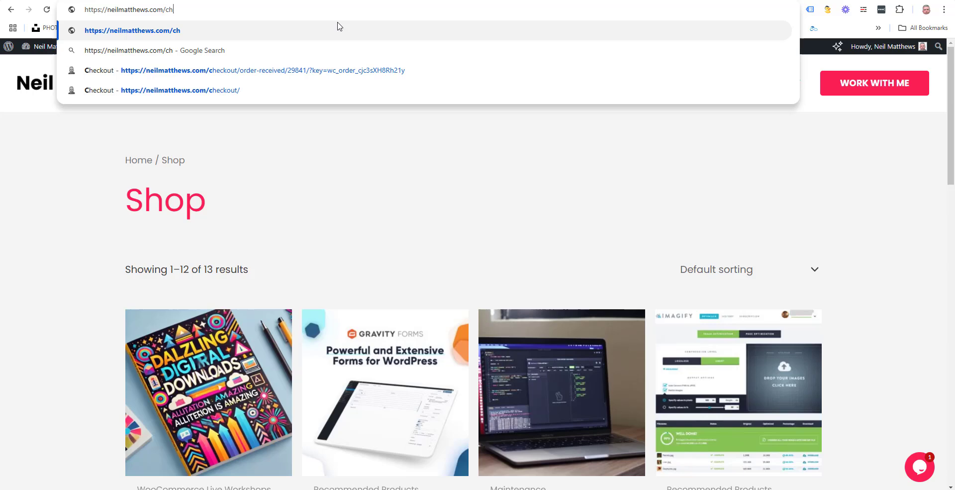
pyautogui.click(180, 90)
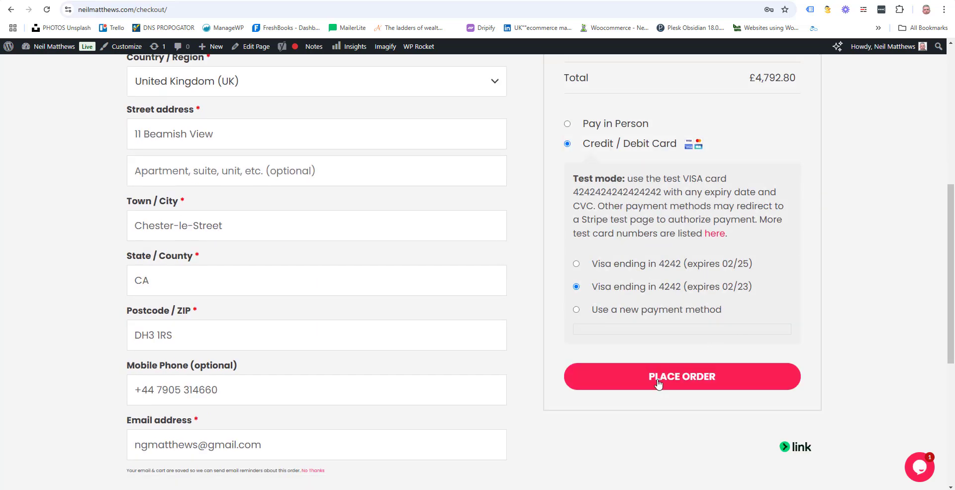
pyautogui.click(576, 263)
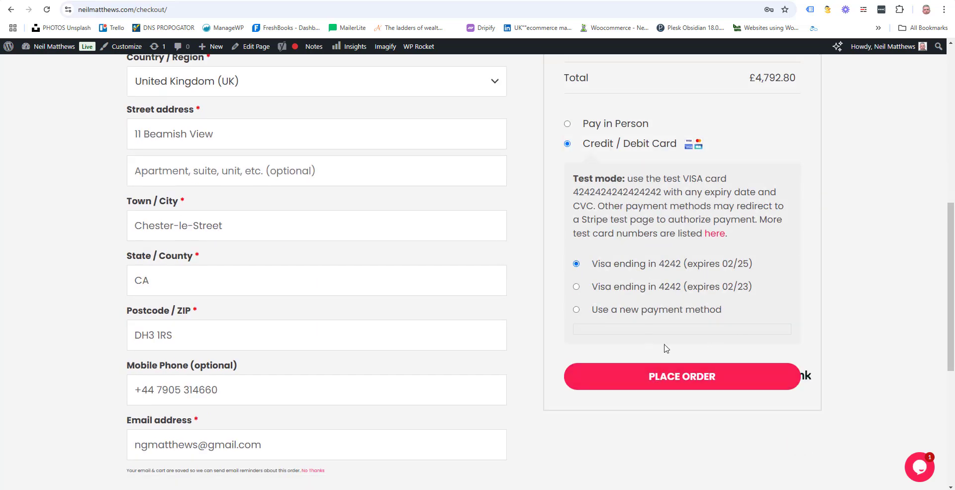
pyautogui.click(681, 376)
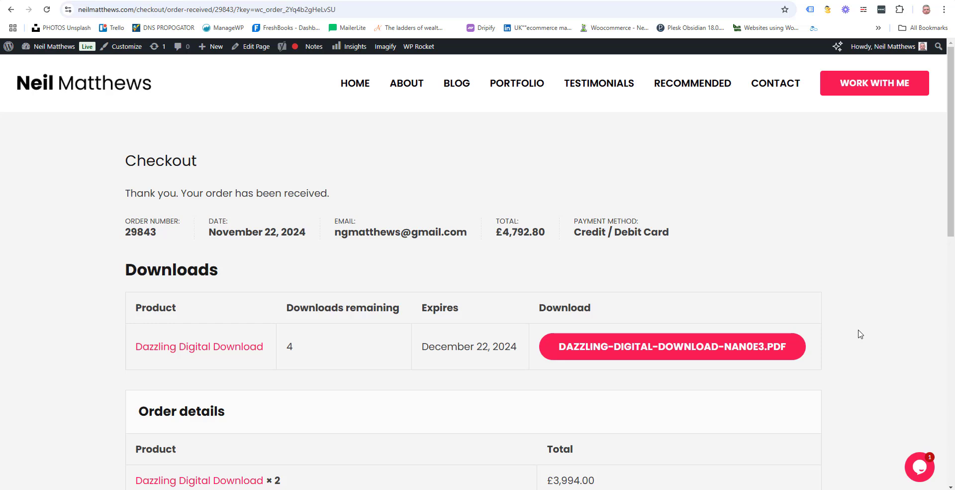